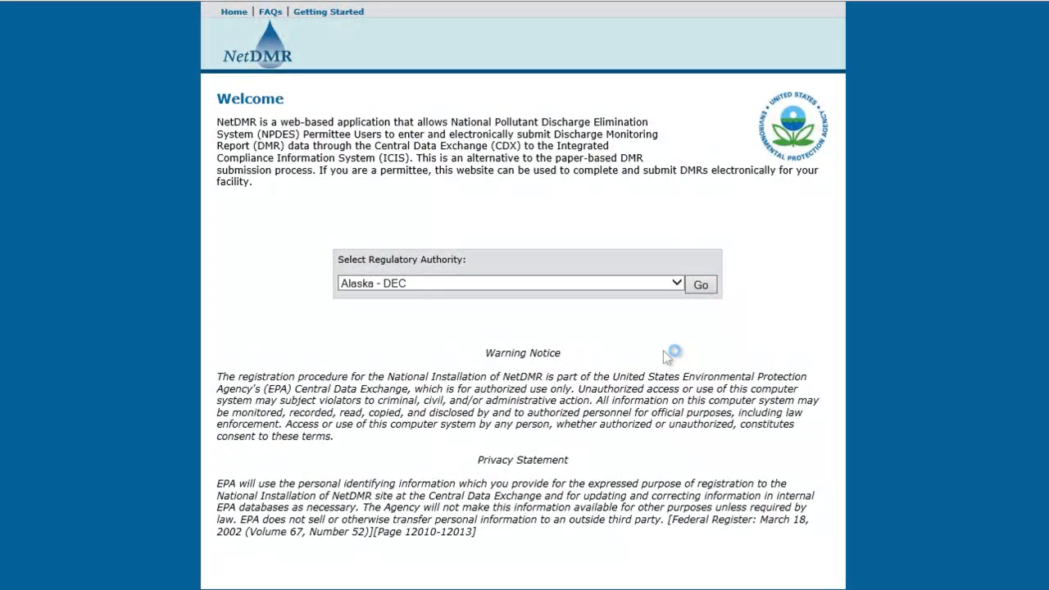
# - Choose Georgia EPD as the regulatory authority on the welcome page
pyautogui.click(508, 282)
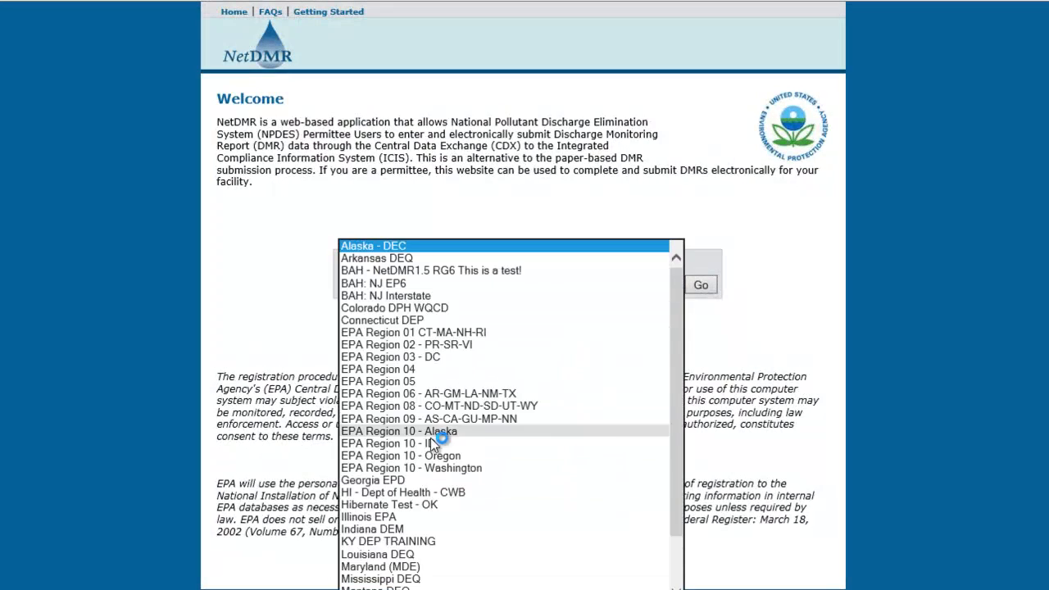
pyautogui.click(374, 479)
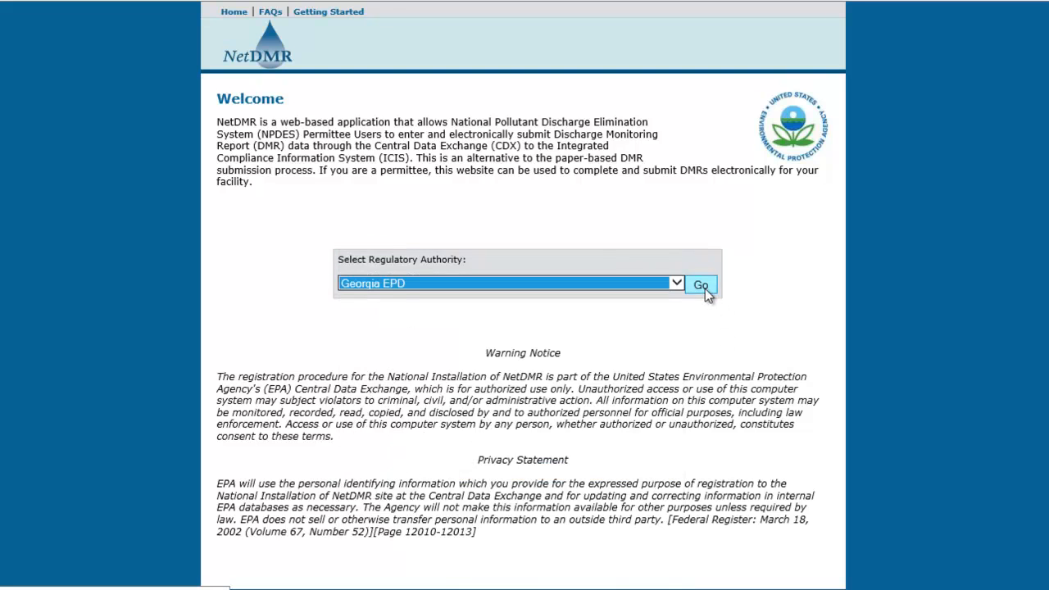
# - Sign in to the Georgia EPD installation with the user name and password
pyautogui.click(700, 286)
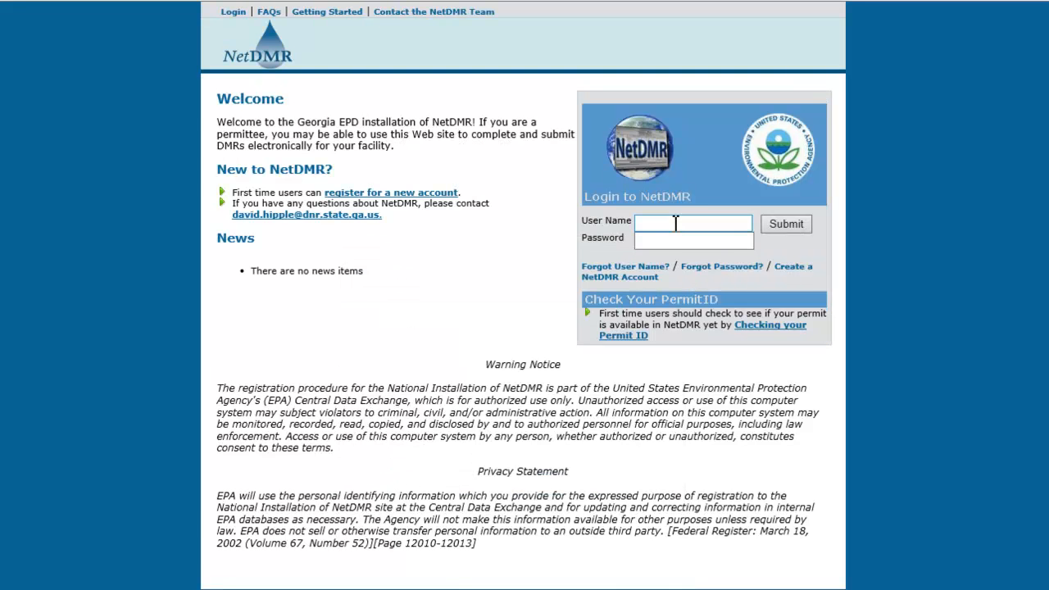
pyautogui.write('n')
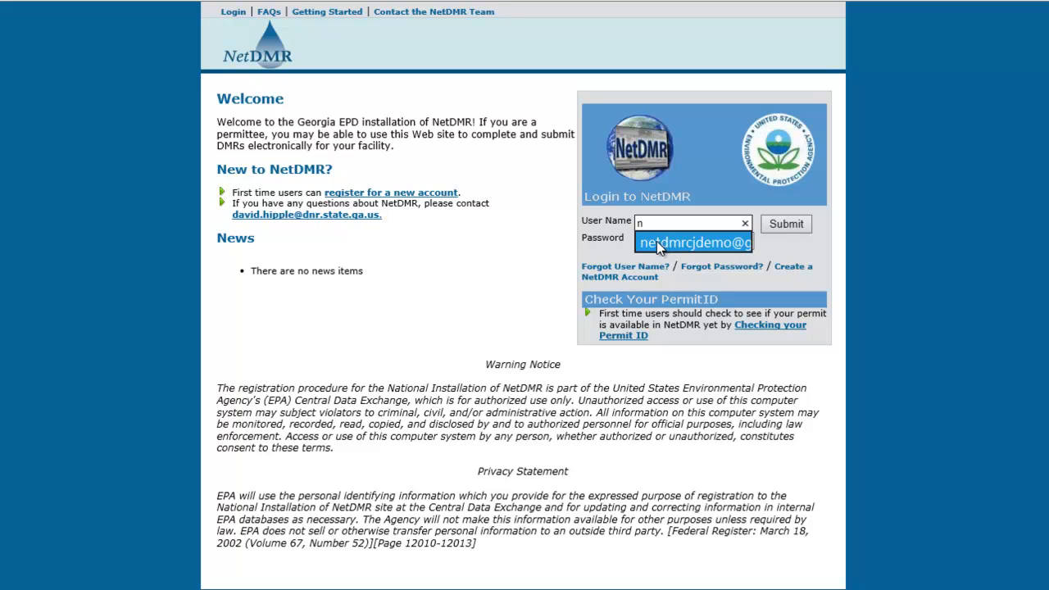
pyautogui.click(692, 243)
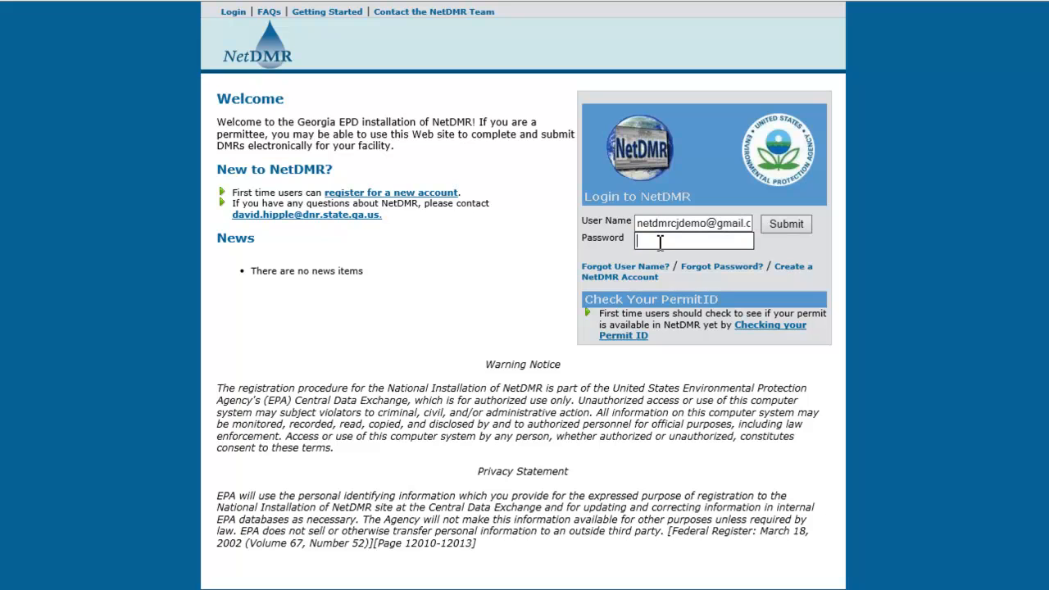
pyautogui.write('password')
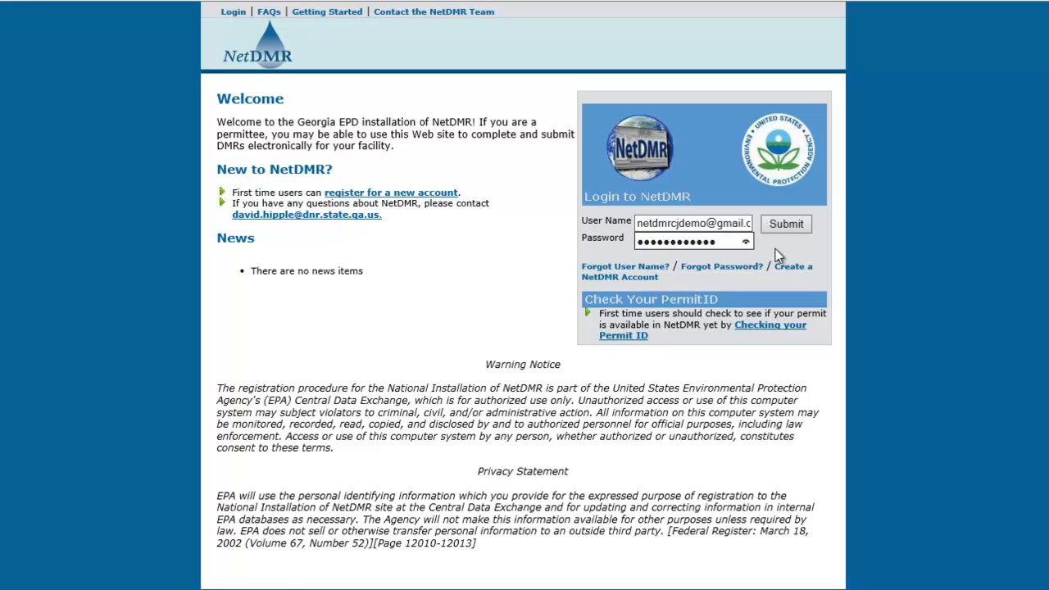
pyautogui.click(786, 223)
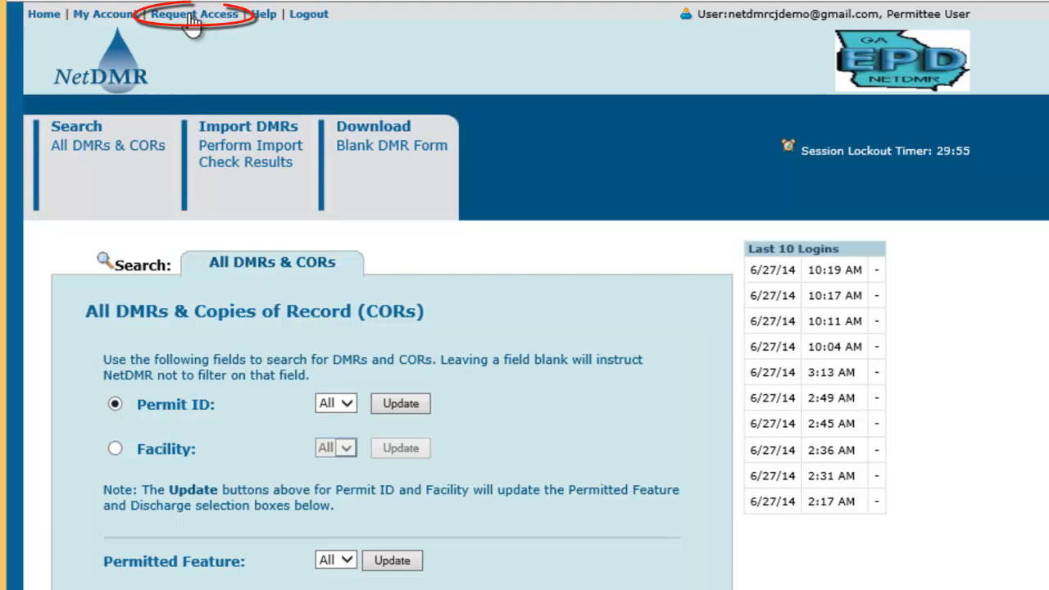
# - Go to the Request Access to Permits and Associated DMRs page
pyautogui.click(193, 13)
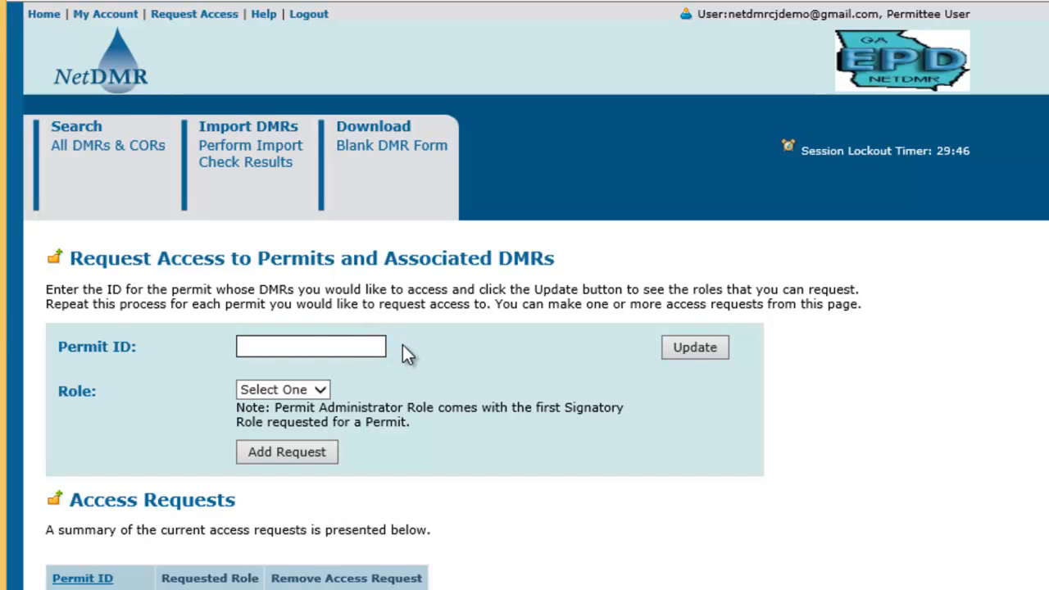
# - Request the Edit and Permit Administrator roles for permit GA0049247
pyautogui.write('GA0049247')
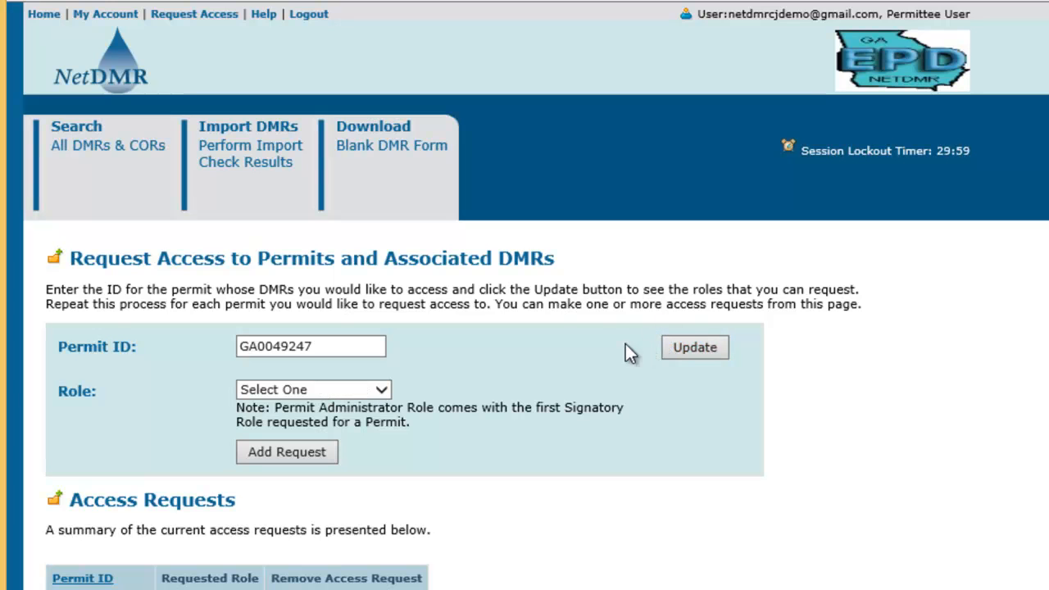
pyautogui.moveTo(418, 398)
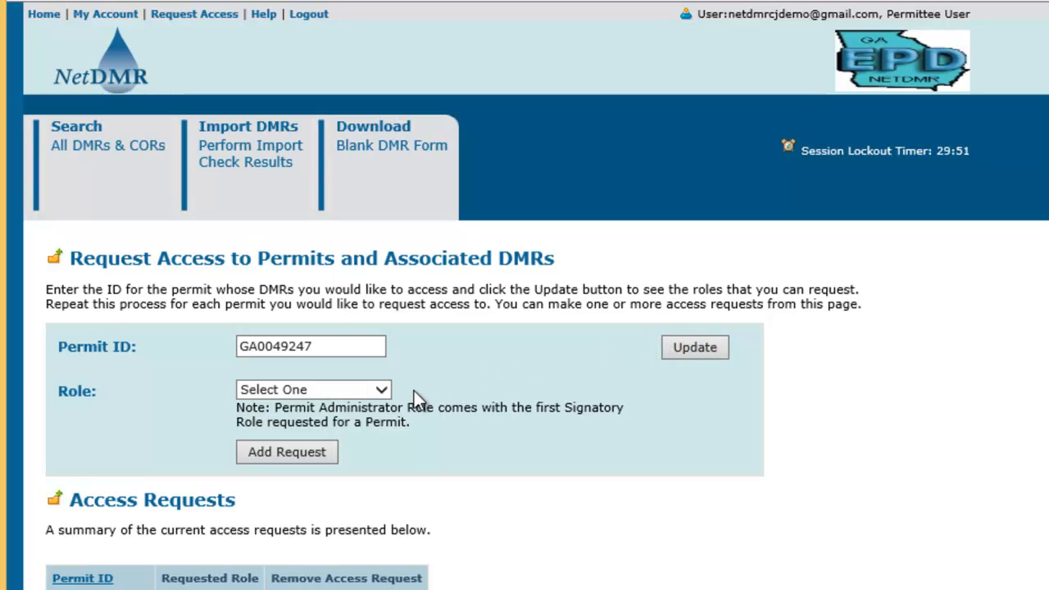
pyautogui.click(313, 391)
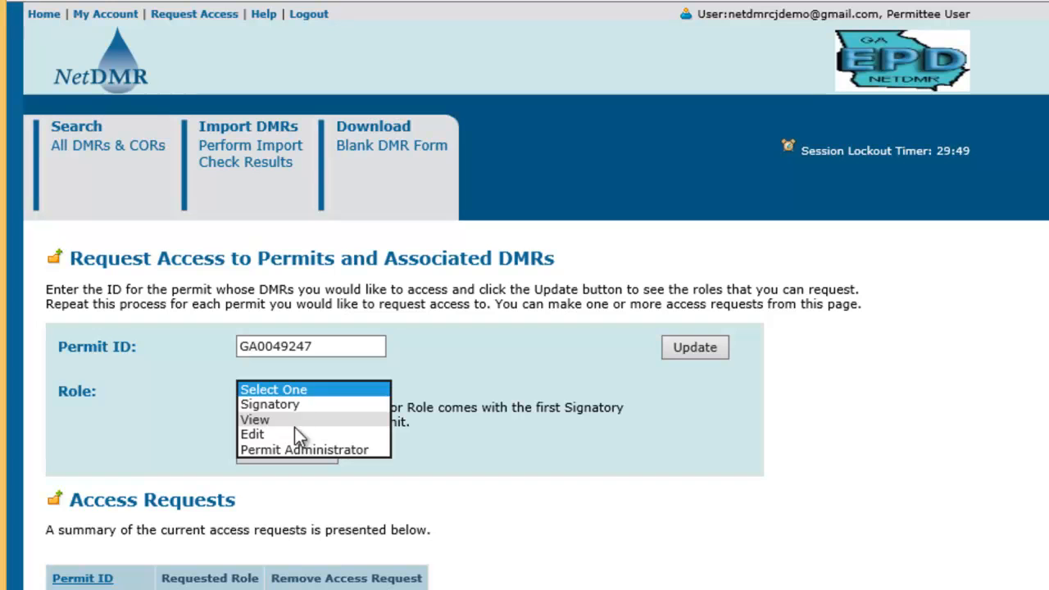
pyautogui.click(253, 433)
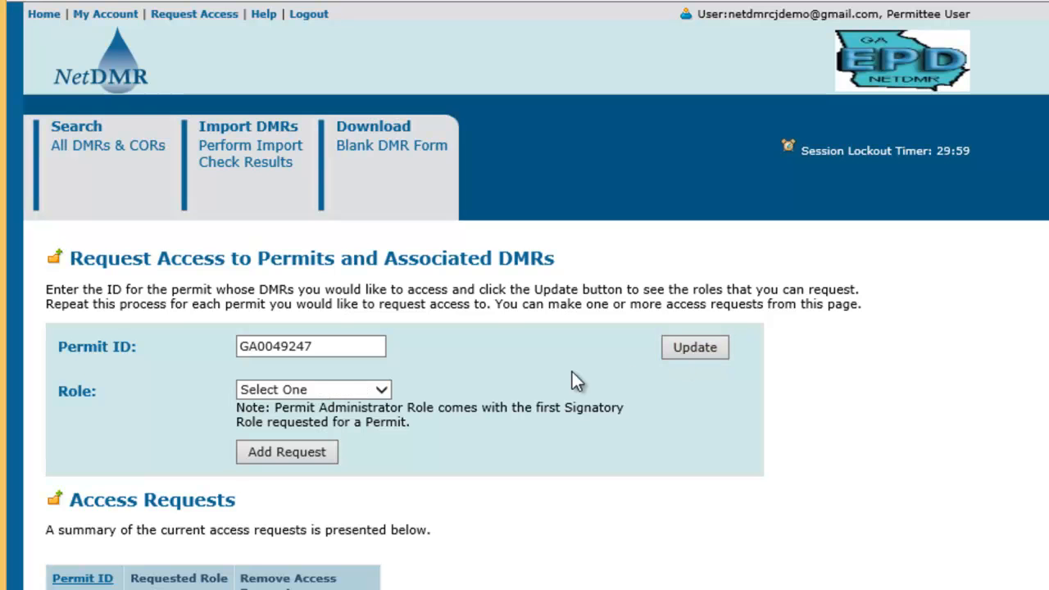
pyautogui.click(313, 390)
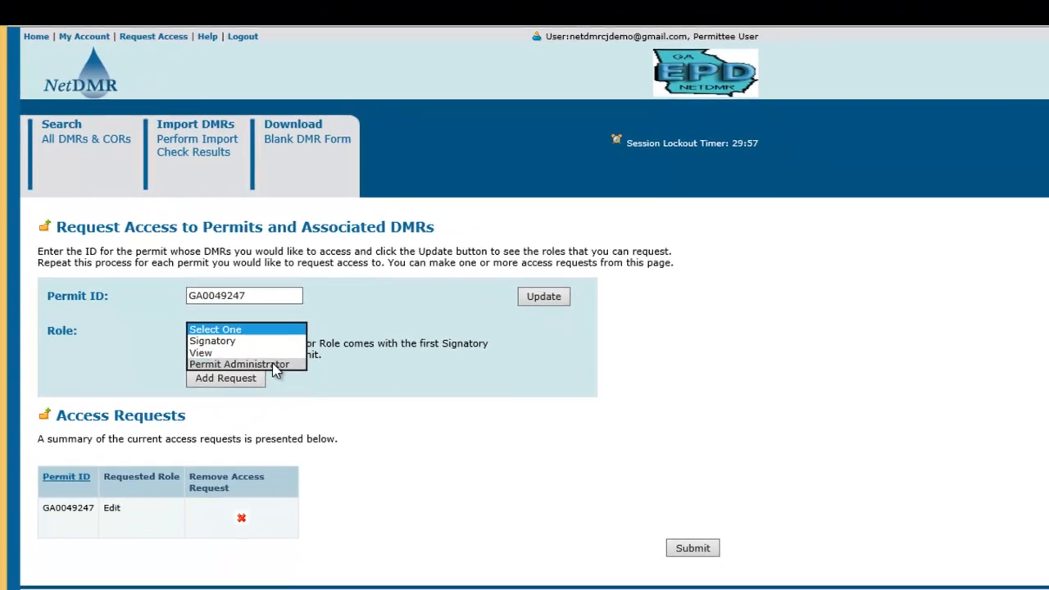
pyautogui.click(226, 377)
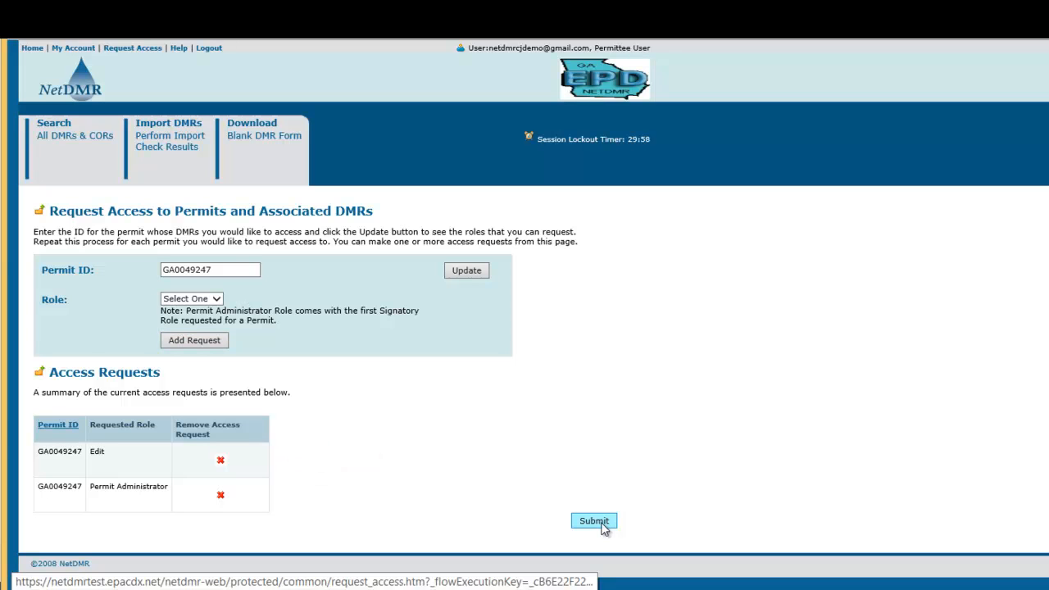
# - Submit and confirm both access requests, then log out to the welcome page
pyautogui.click(594, 521)
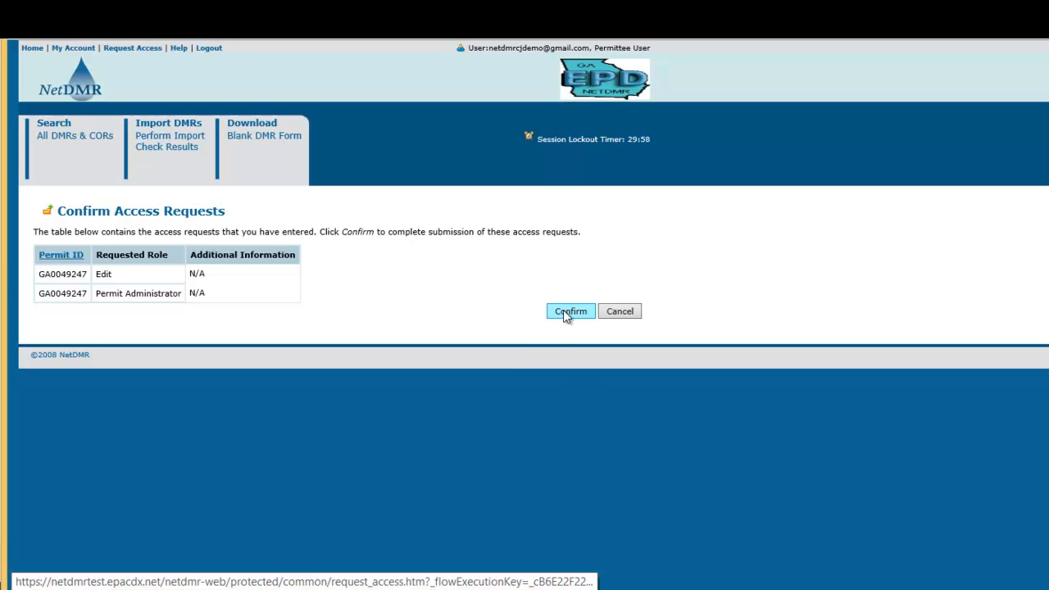
pyautogui.click(571, 312)
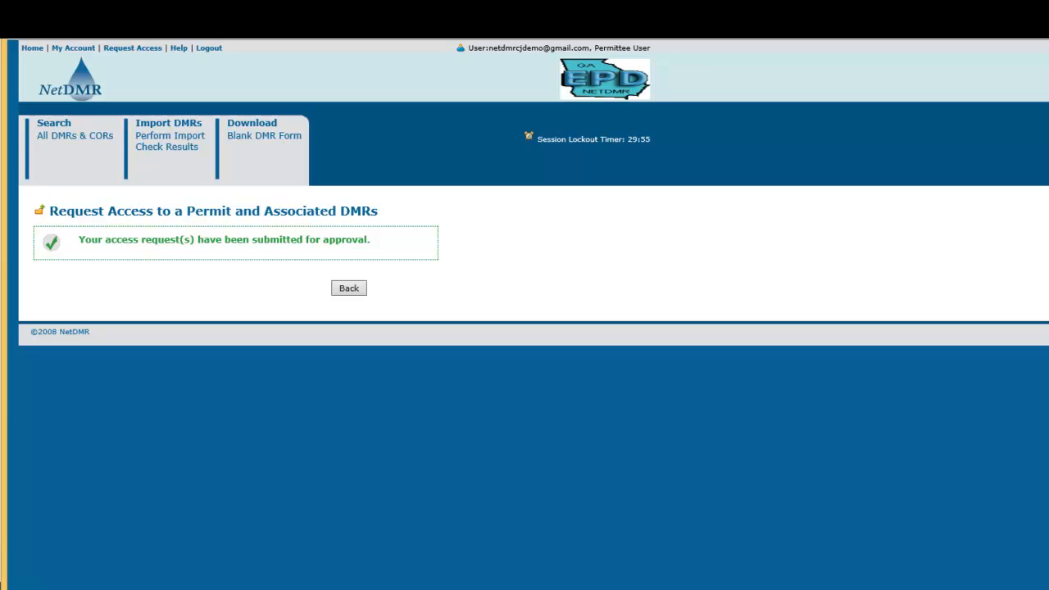
pyautogui.moveTo(209, 48)
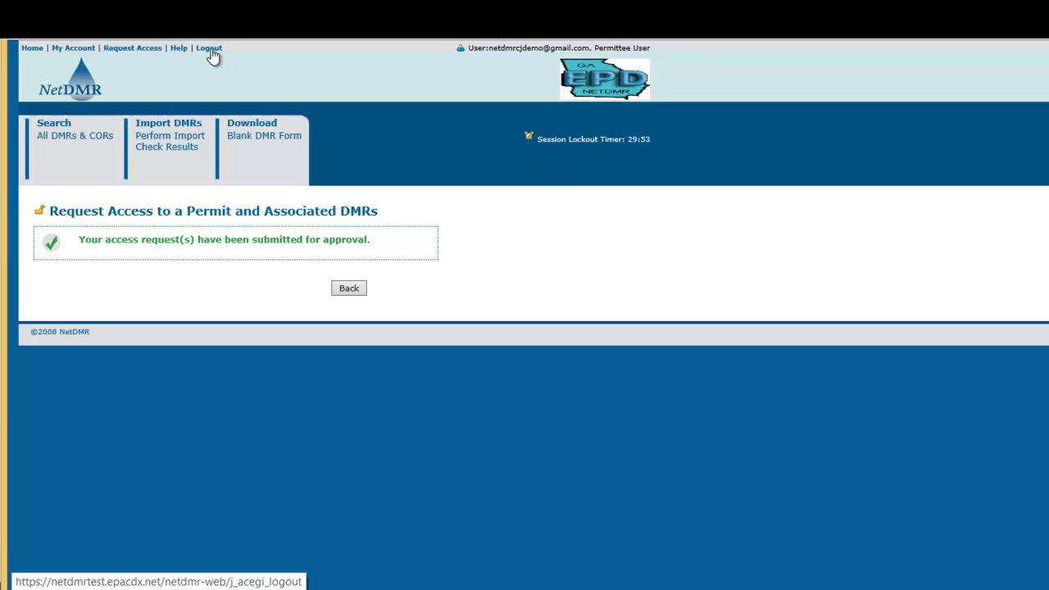
pyautogui.click(208, 47)
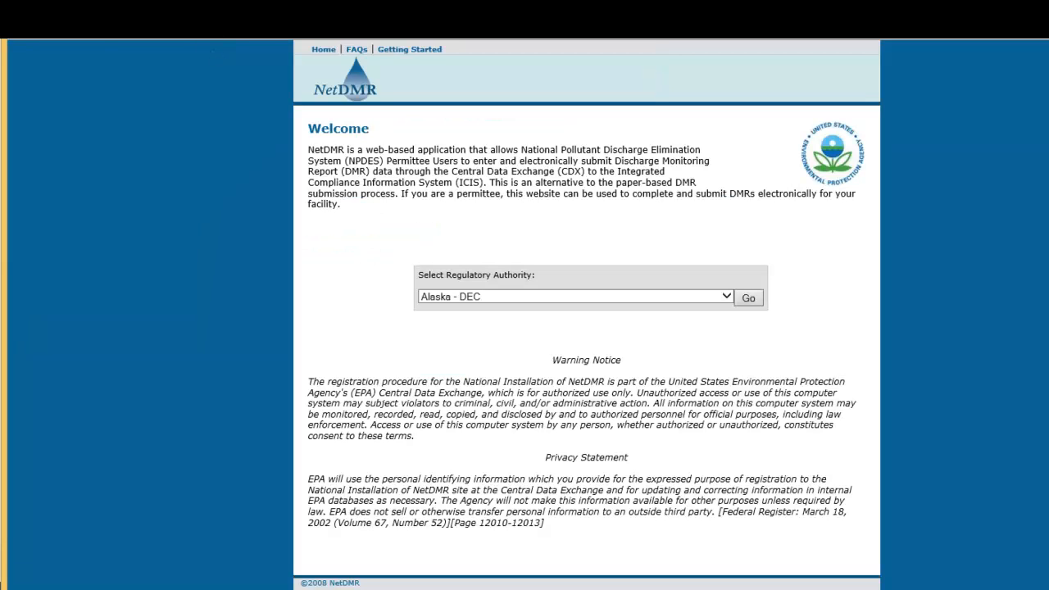